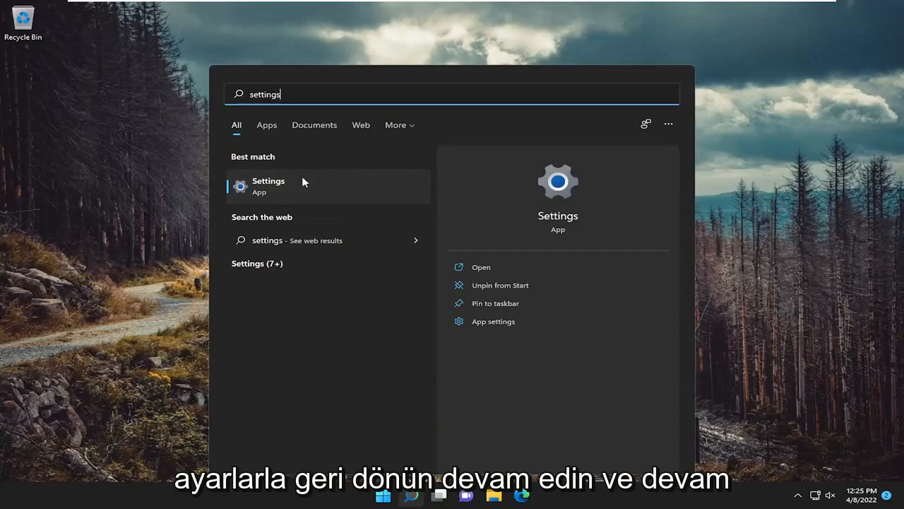
Step: Launch the Settings app from the Start search Best match result
{"action": "left_click", "coordinate": [268, 185]}
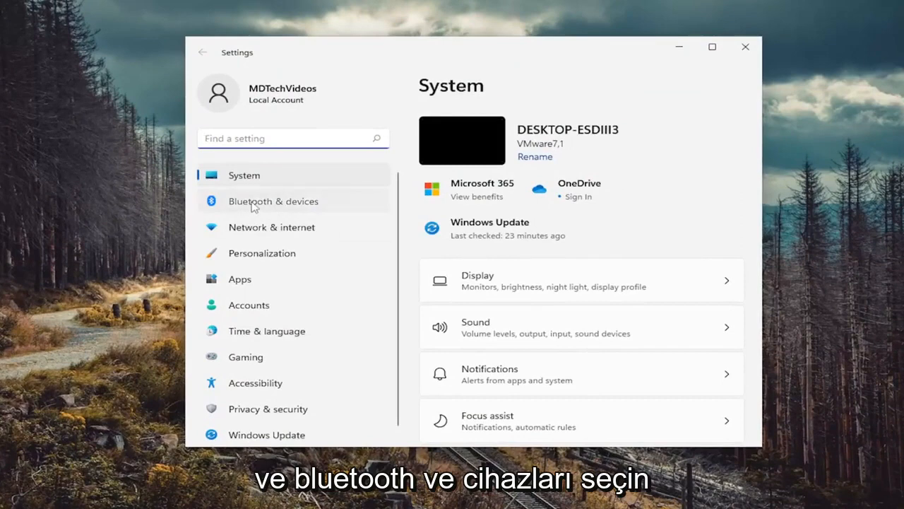
Step: Go to the Bluetooth & devices page in Settings
{"action": "left_click", "coordinate": [273, 201]}
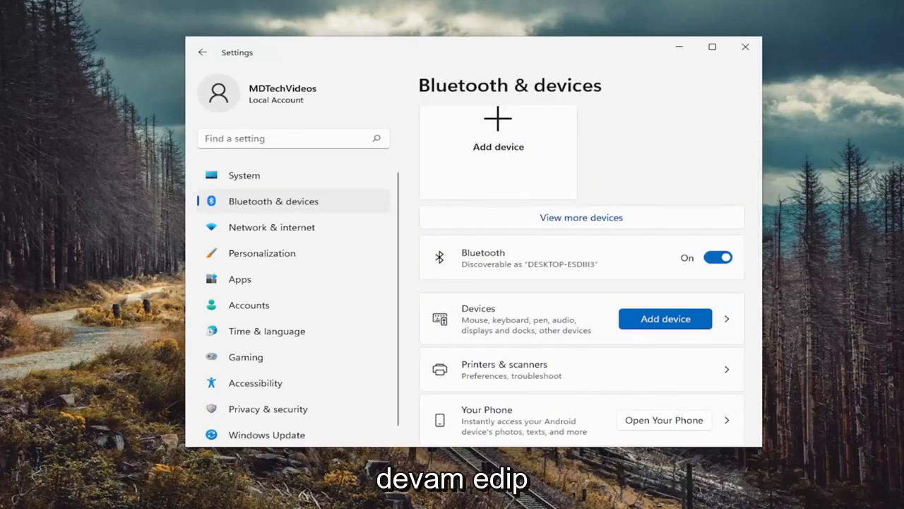
Step: View the Add a device dialog, cancel it, and close the Settings window
{"action": "left_click", "coordinate": [664, 319]}
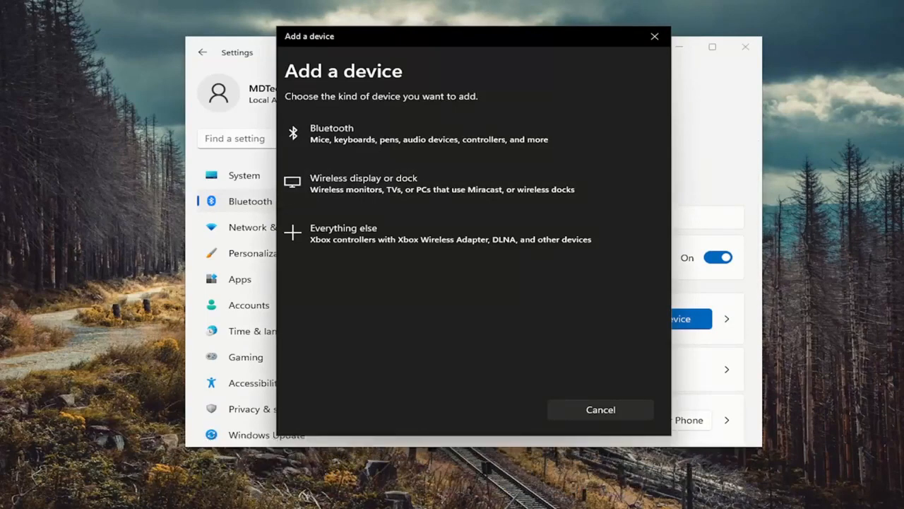
{"action": "mouse_move", "coordinate": [385, 276]}
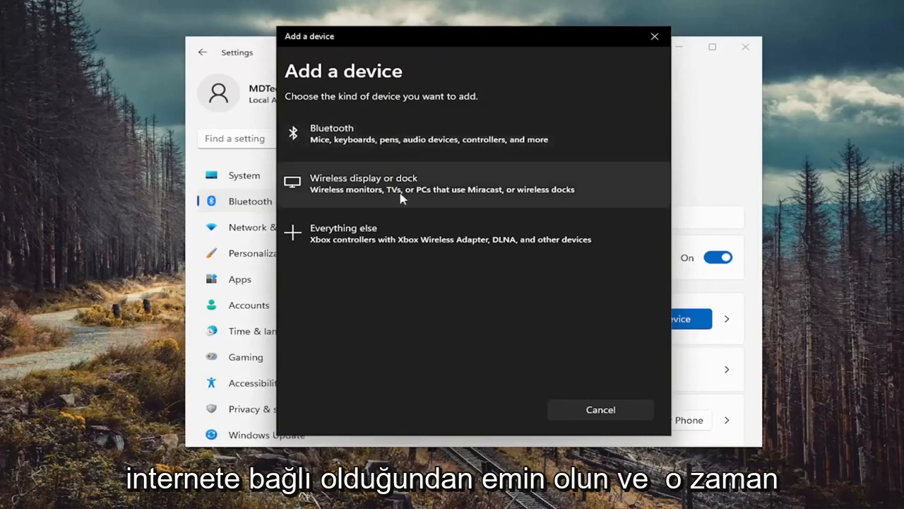
{"action": "mouse_move", "coordinate": [441, 133]}
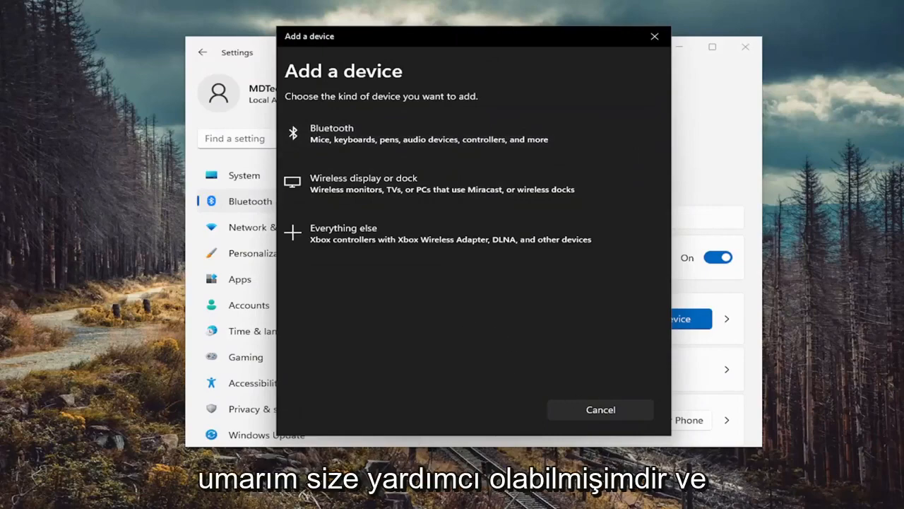
{"action": "left_click", "coordinate": [599, 410]}
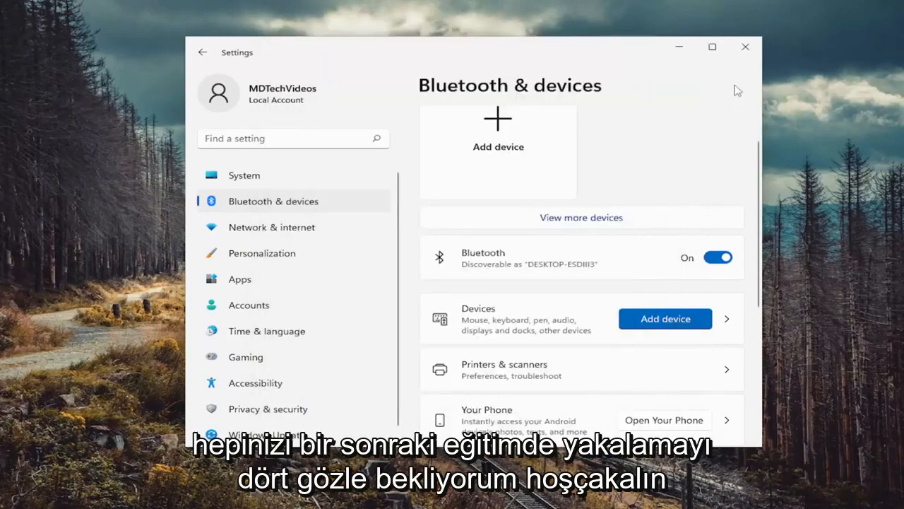
{"action": "left_click", "coordinate": [746, 47]}
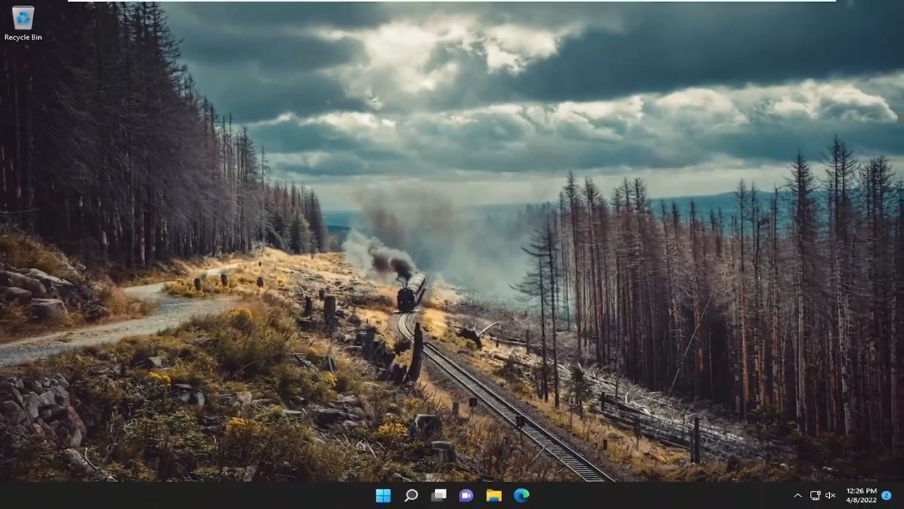